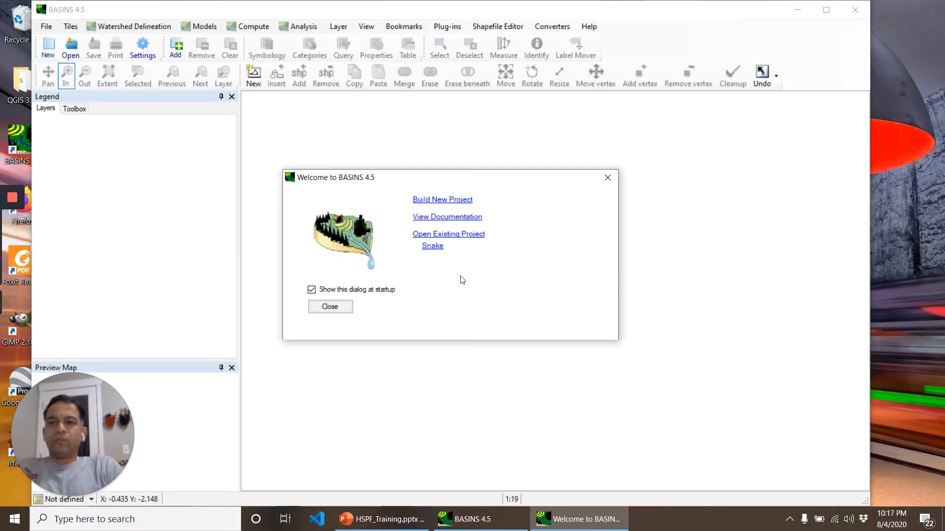
mouse_move(474, 283)
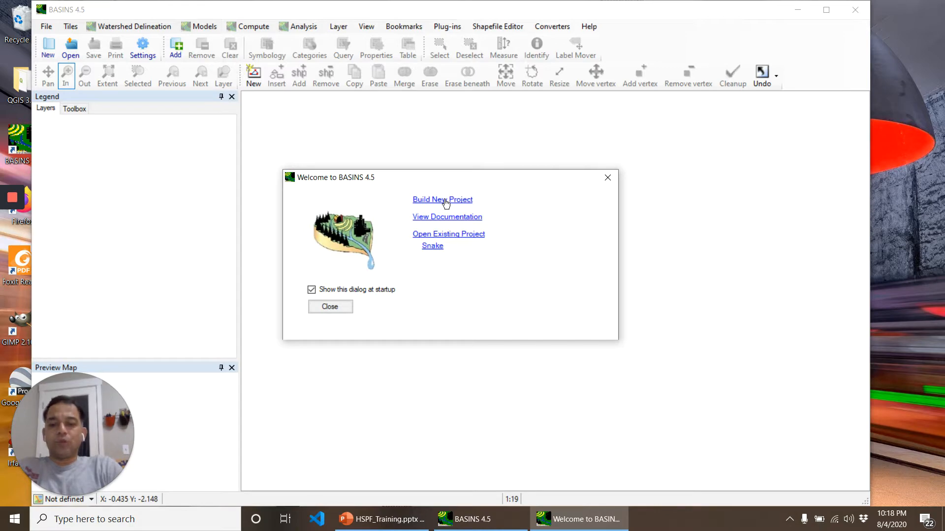
- Pick the Snake cataloging unit 07030004 on the map and build a new project from it
click(443, 199)
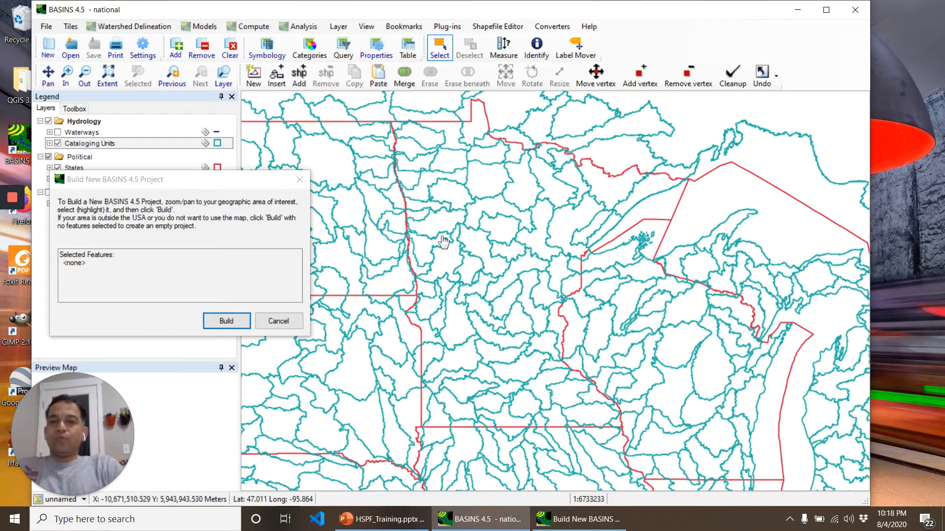
mouse_move(545, 262)
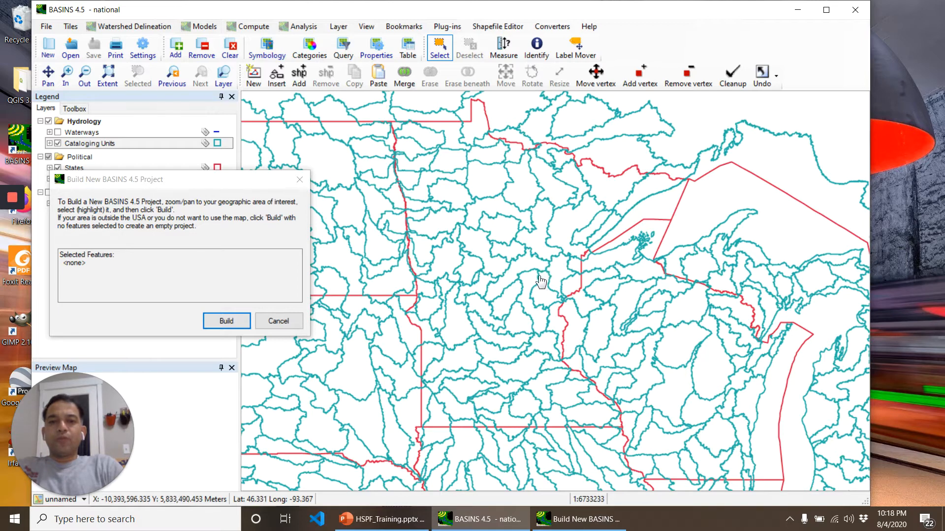
mouse_move(545, 297)
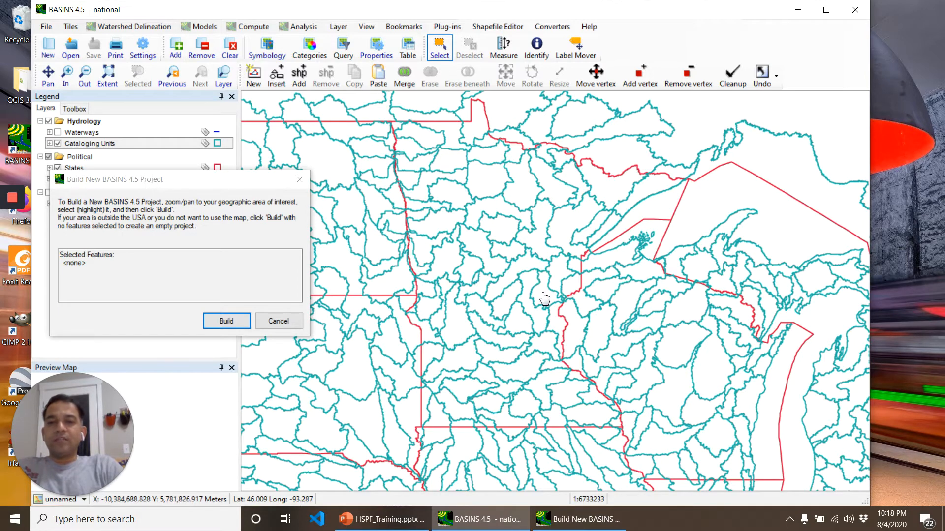
click(543, 290)
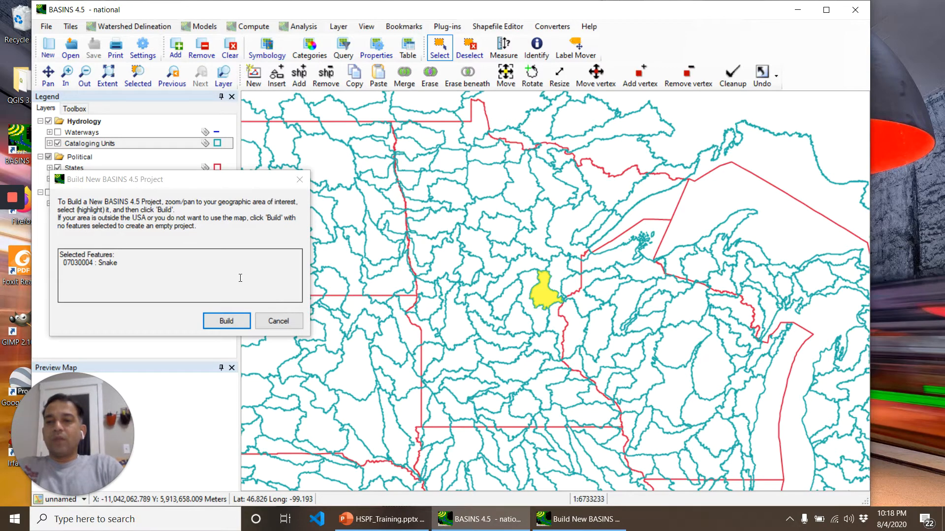
click(226, 320)
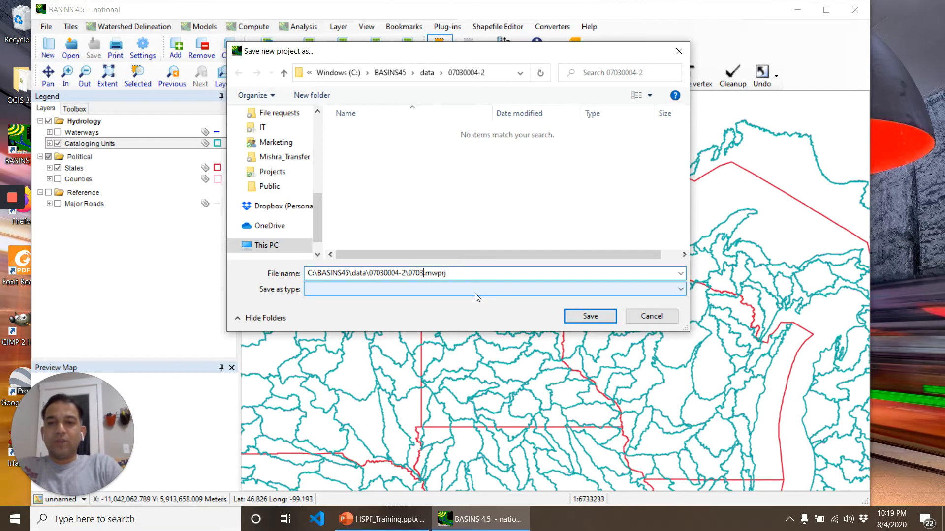
- Save the new project file as Snake_310
text(Snake_31)
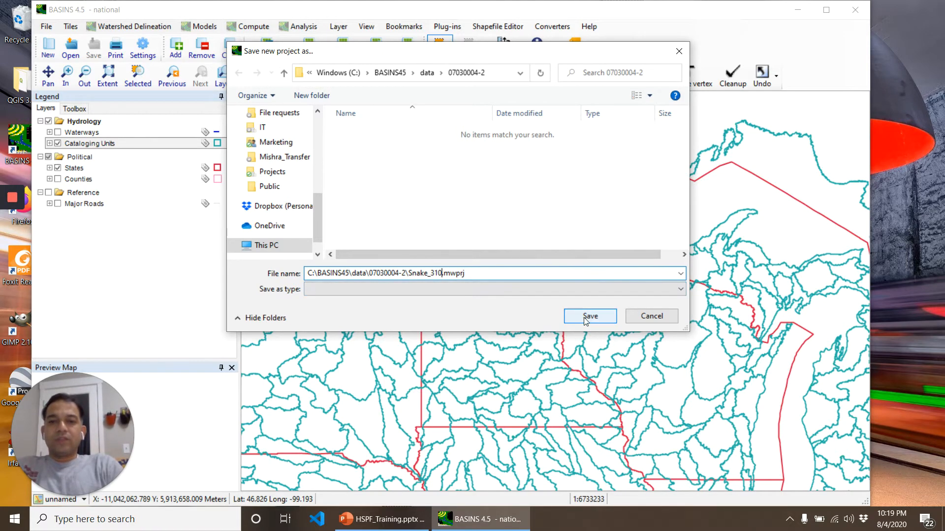
click(590, 316)
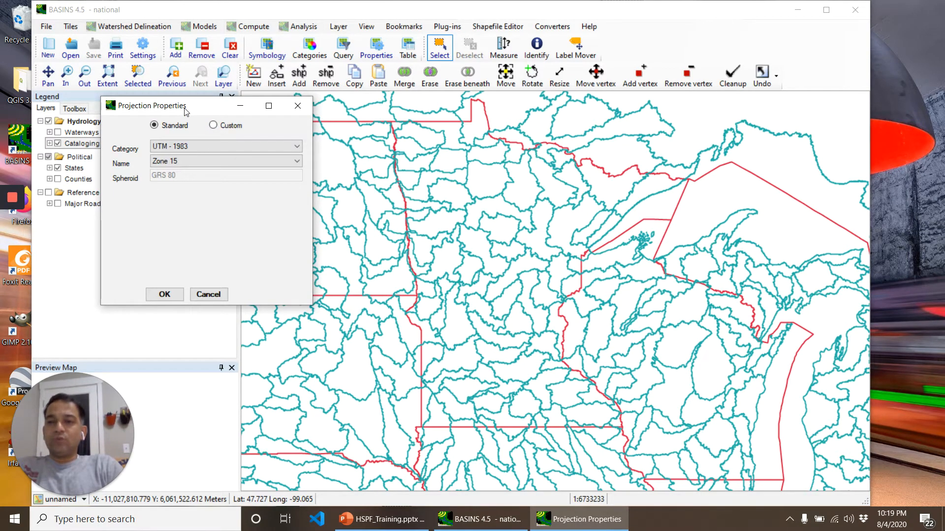
- Confirm the Standard UTM 1983 Zone 15 projection for the project
click(225, 161)
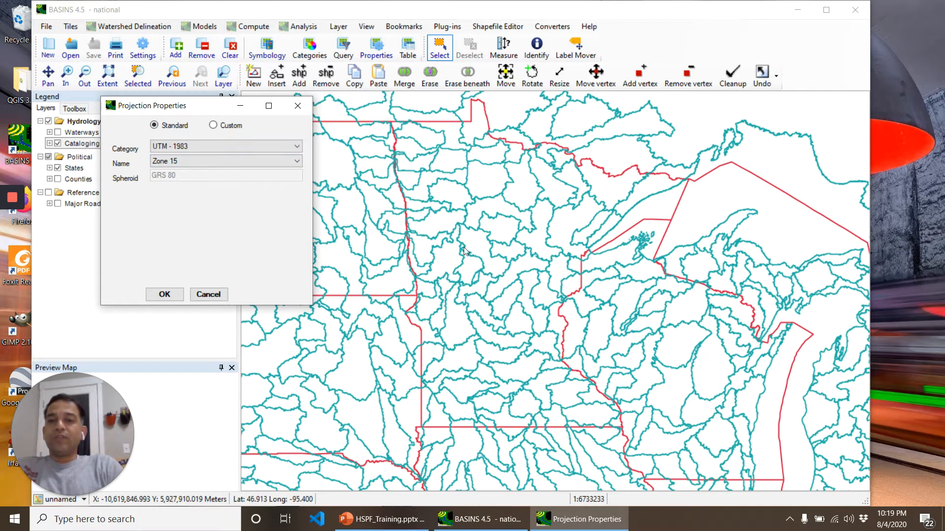
mouse_move(236, 223)
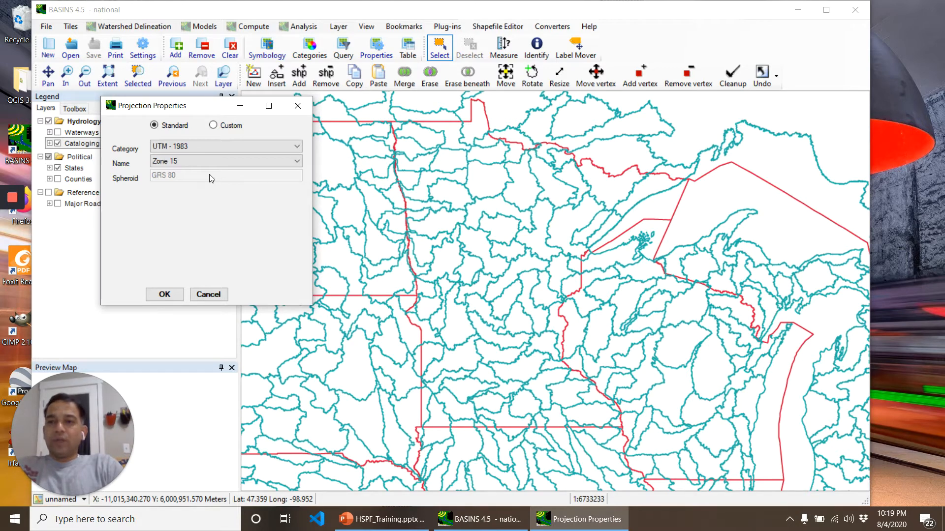
mouse_move(197, 220)
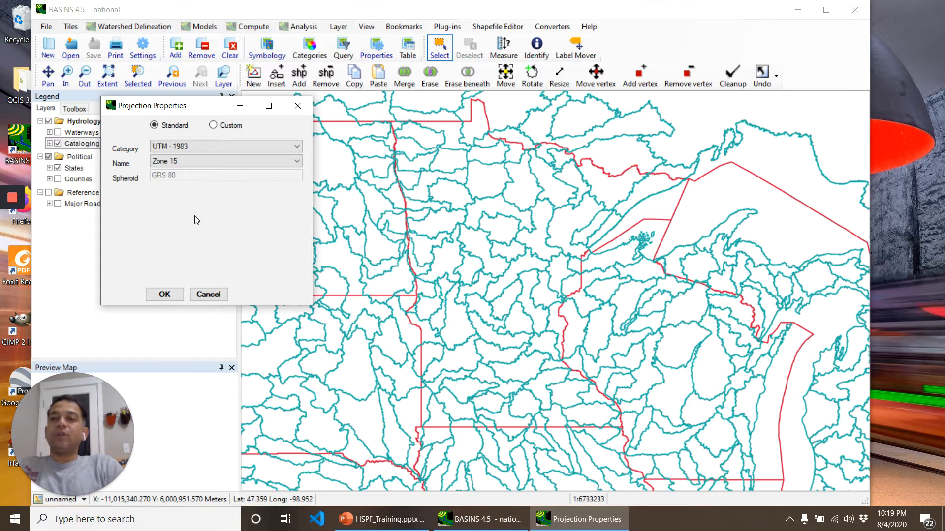
mouse_move(204, 199)
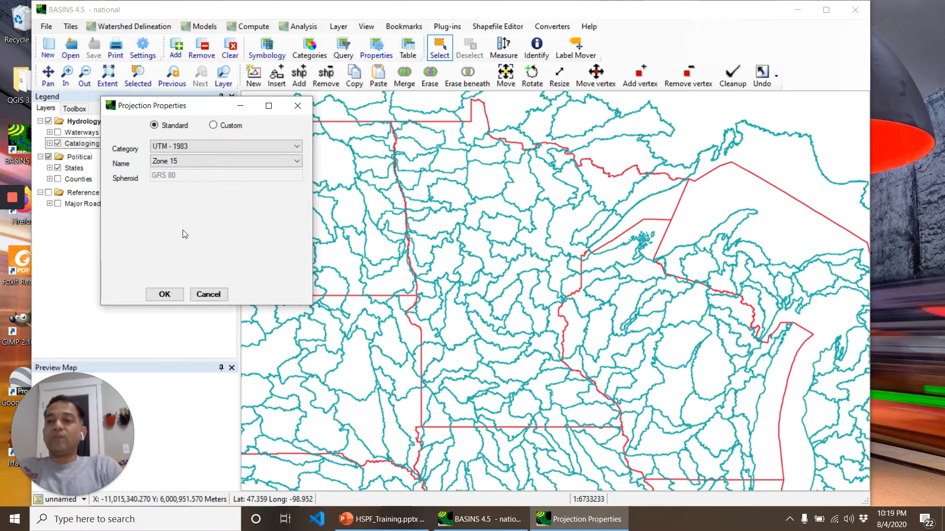
mouse_move(189, 183)
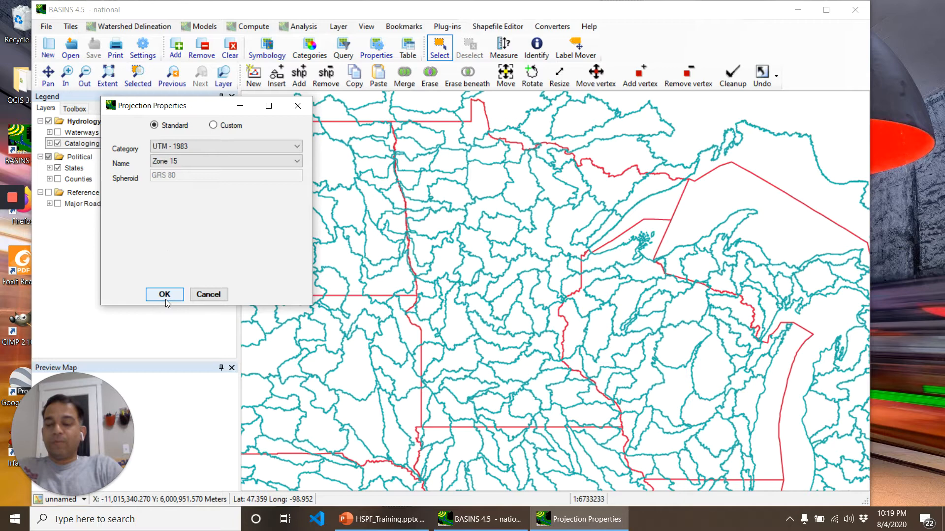
click(164, 295)
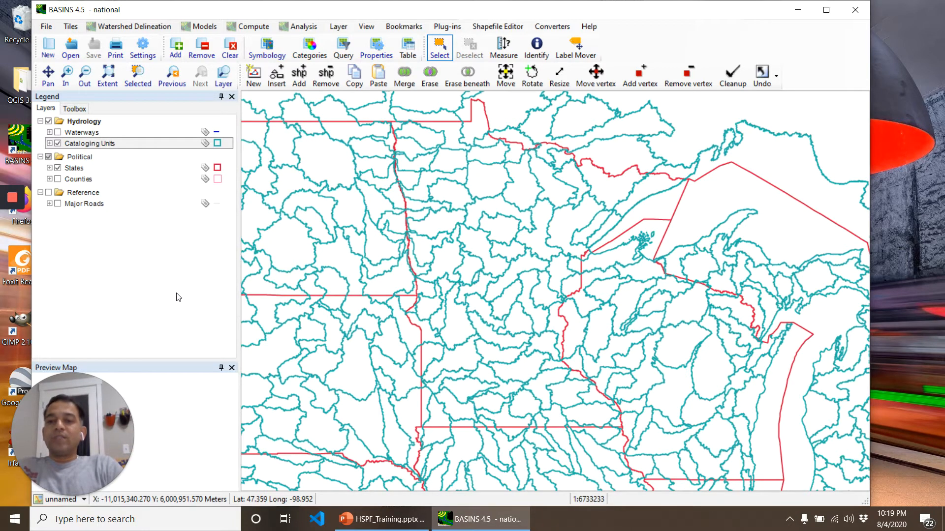
mouse_move(245, 295)
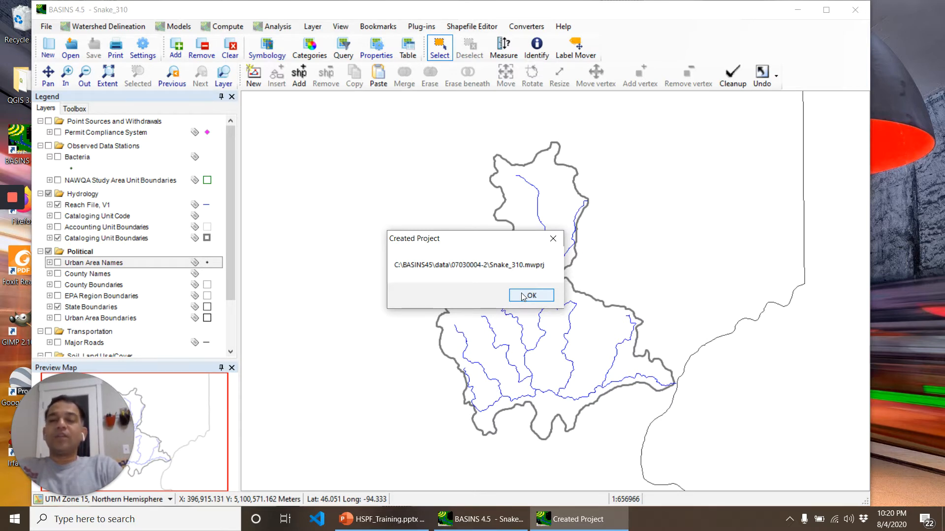
- Dismiss the Created Project message and browse the new Snake_310 layers in the legend
click(529, 296)
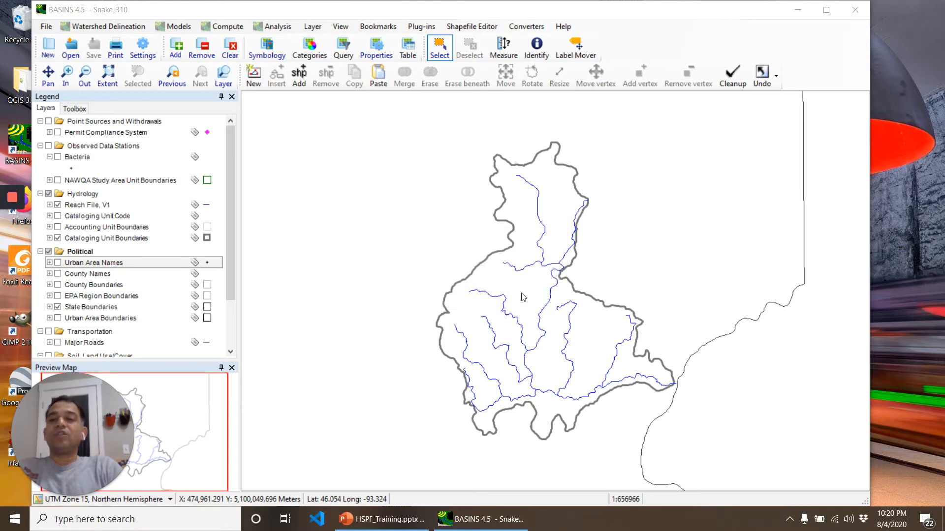
mouse_move(467, 308)
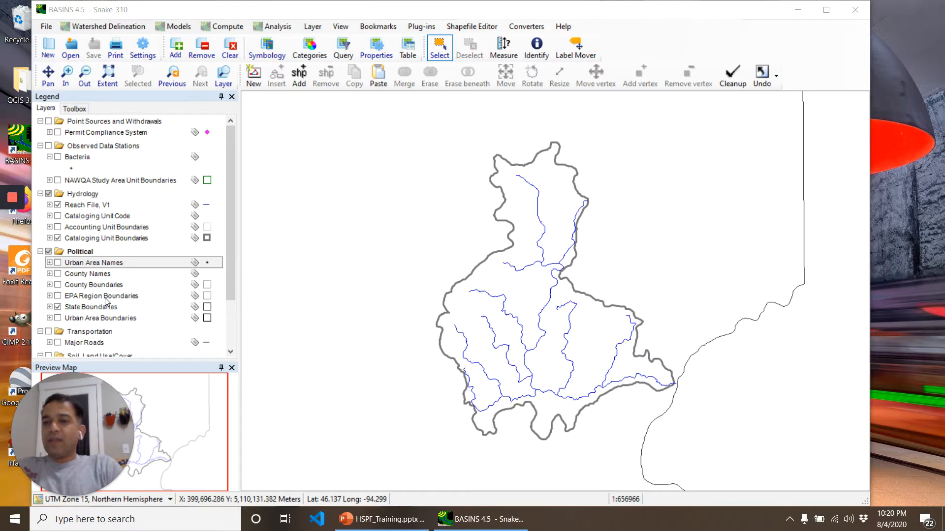
scroll(down, 3)
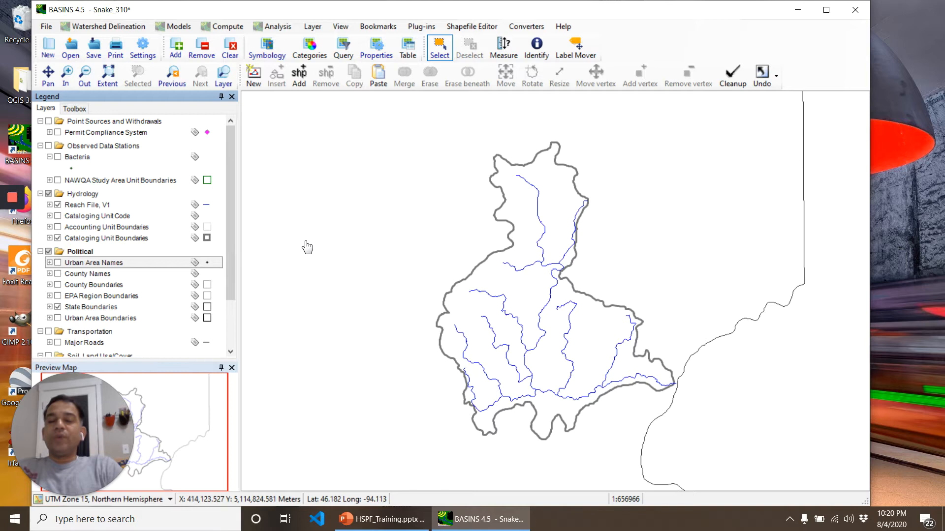
mouse_move(222, 156)
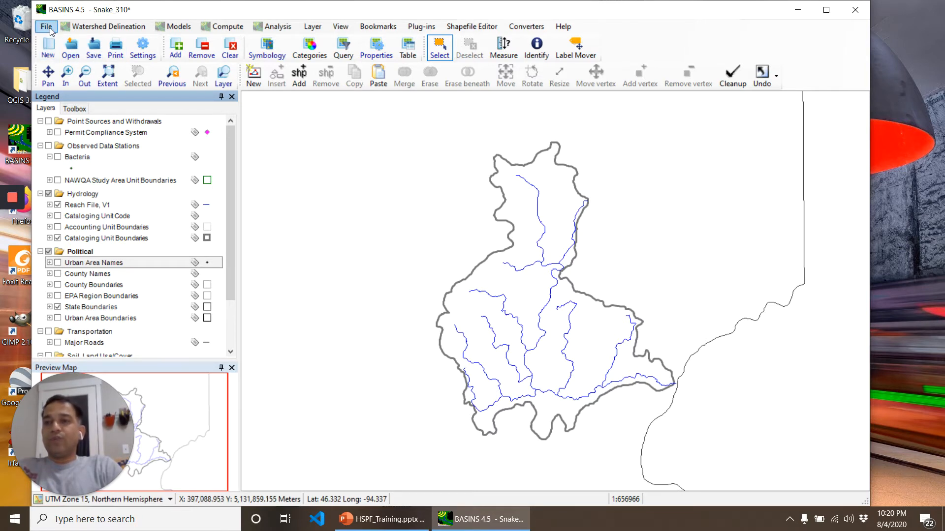
- Open the Download Data dialog and mark the DEM Grid for download
click(47, 26)
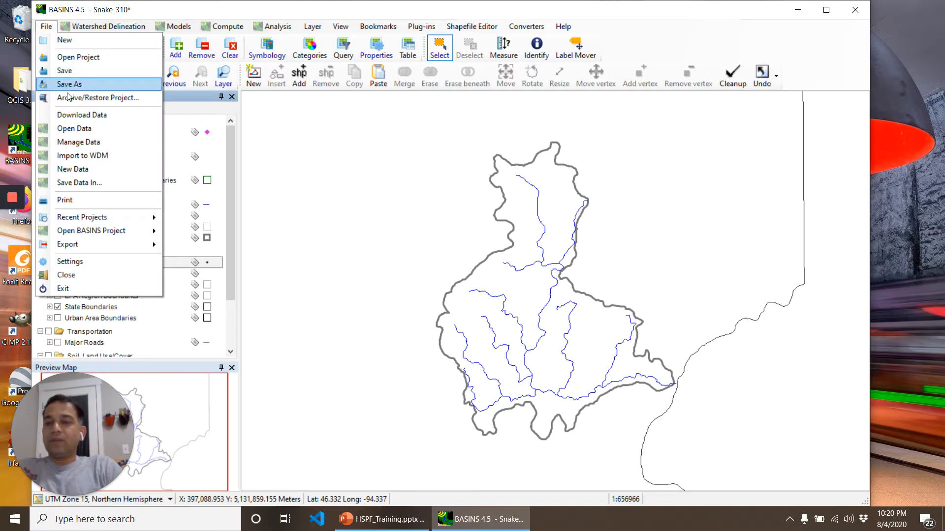
click(81, 114)
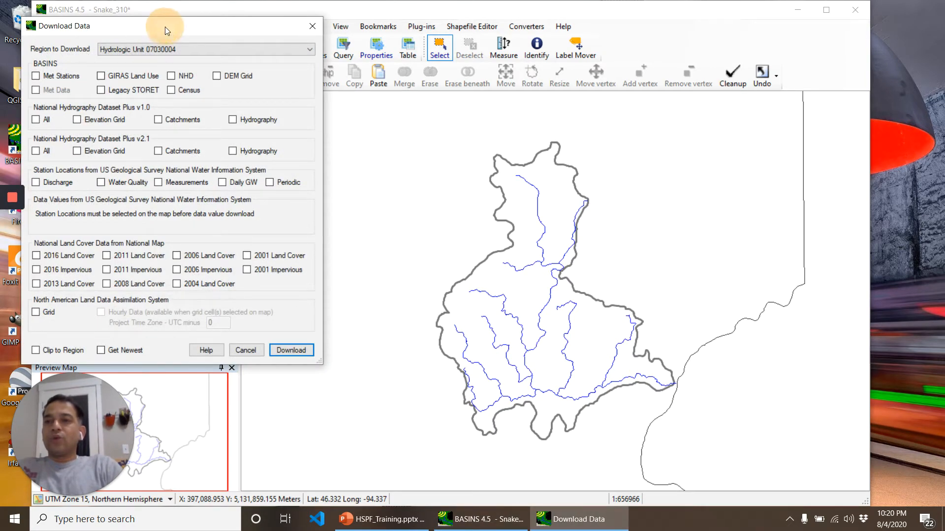
drag(167, 26, 179, 32)
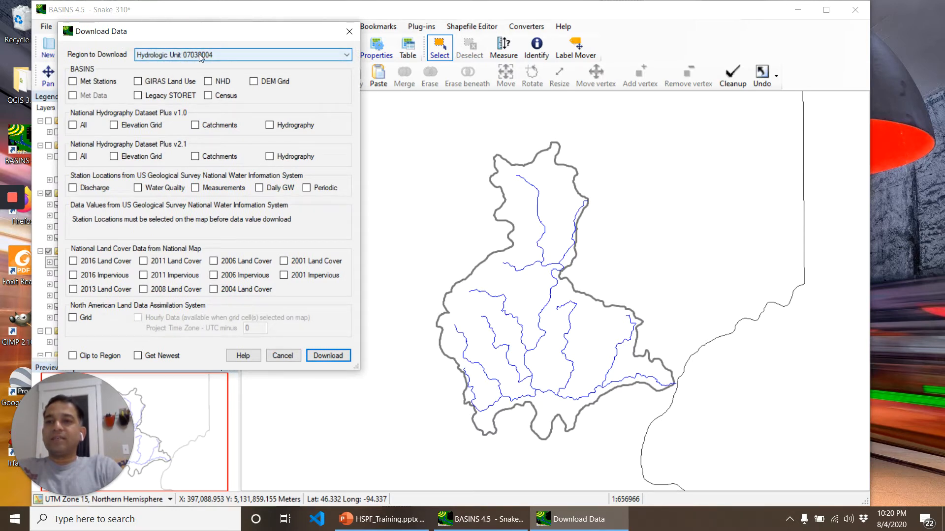
click(241, 54)
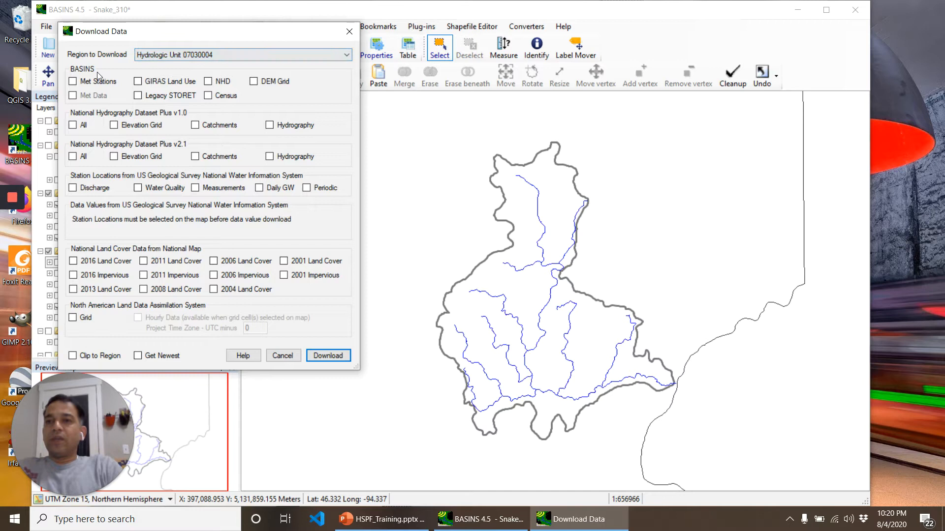
mouse_move(207, 81)
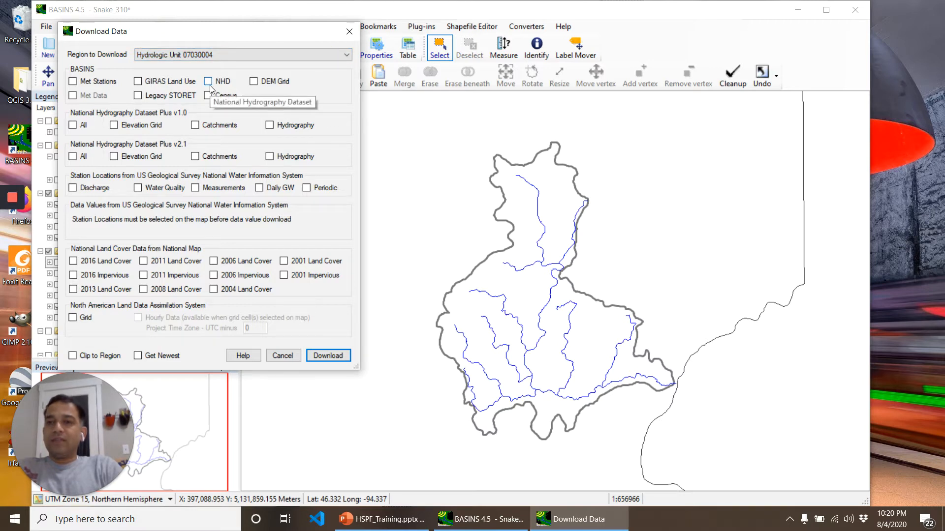
mouse_move(254, 81)
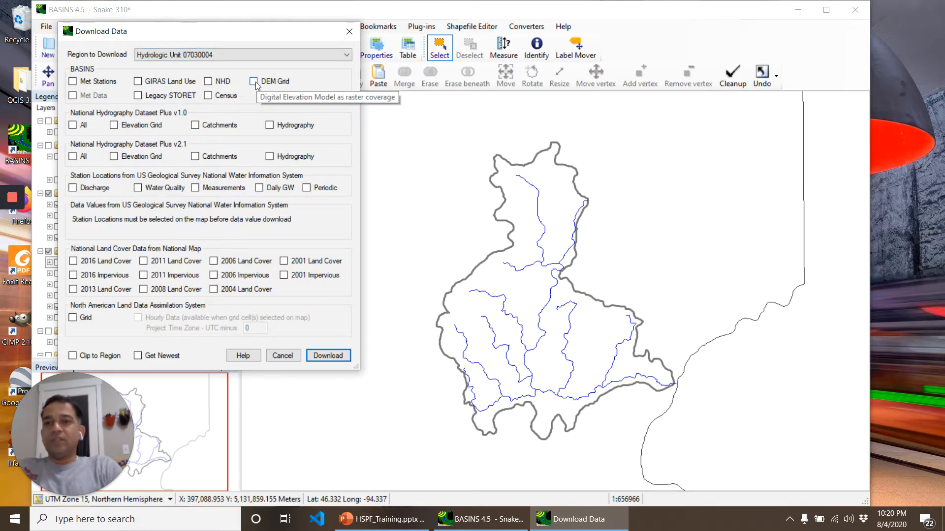
click(253, 81)
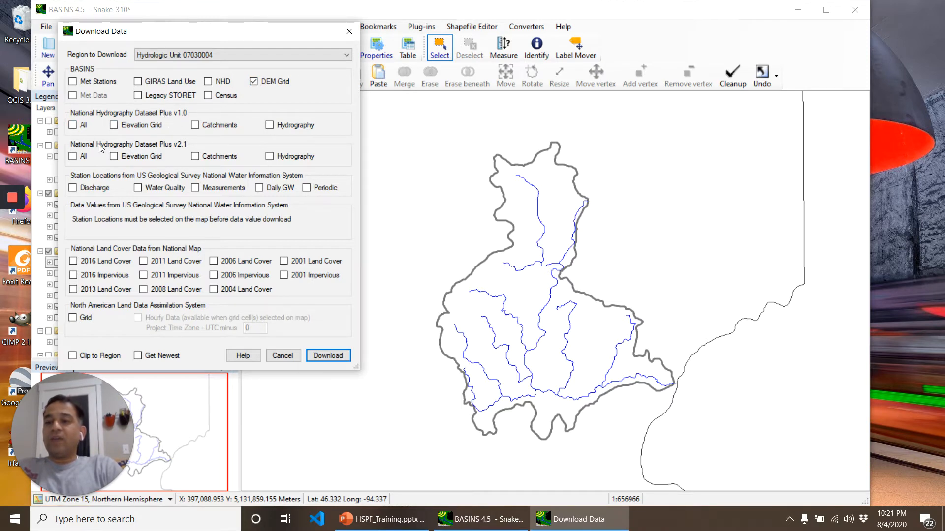
- Add NHDPlus v2.1 All, Discharge, 2016 Land Cover and NLDAS Grid, then download
click(73, 156)
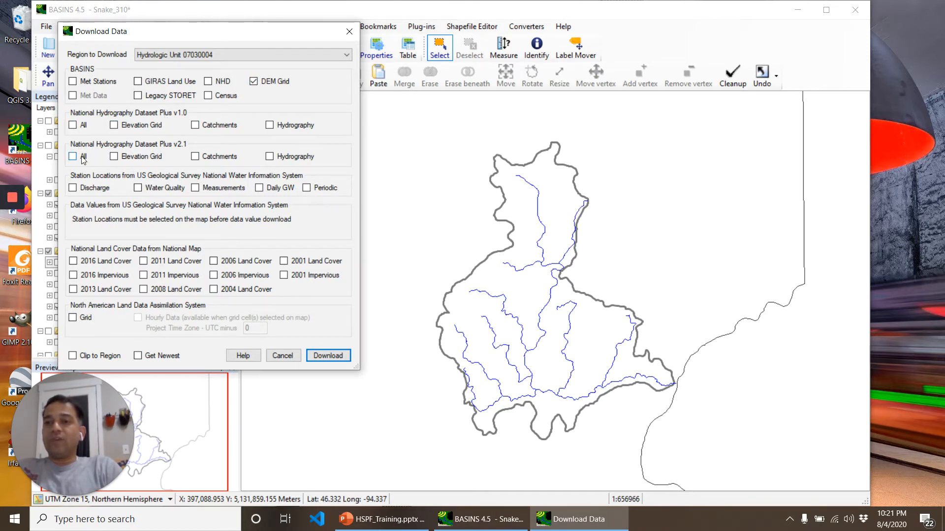
click(73, 156)
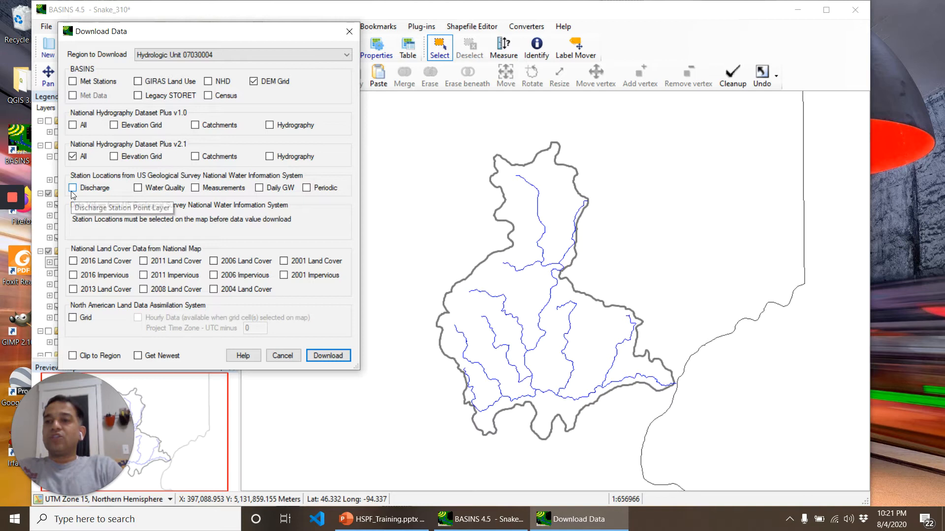
click(73, 188)
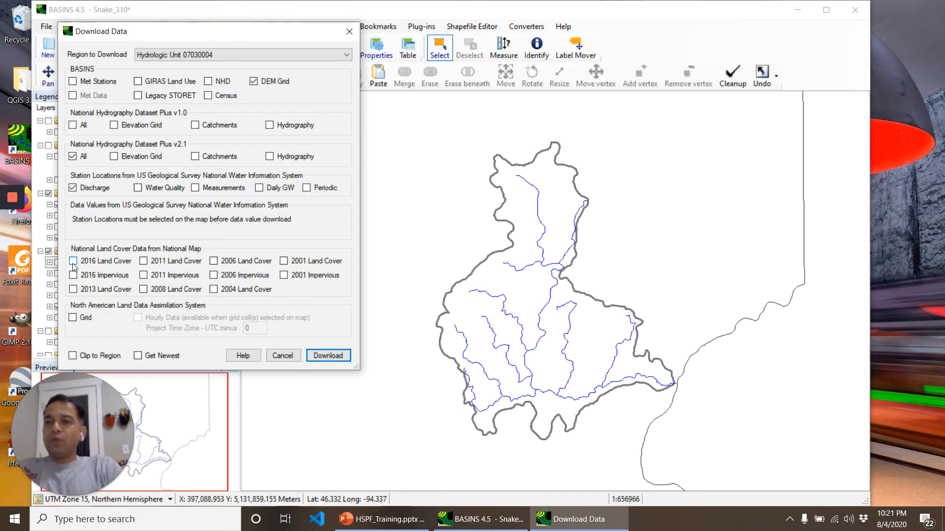
click(73, 261)
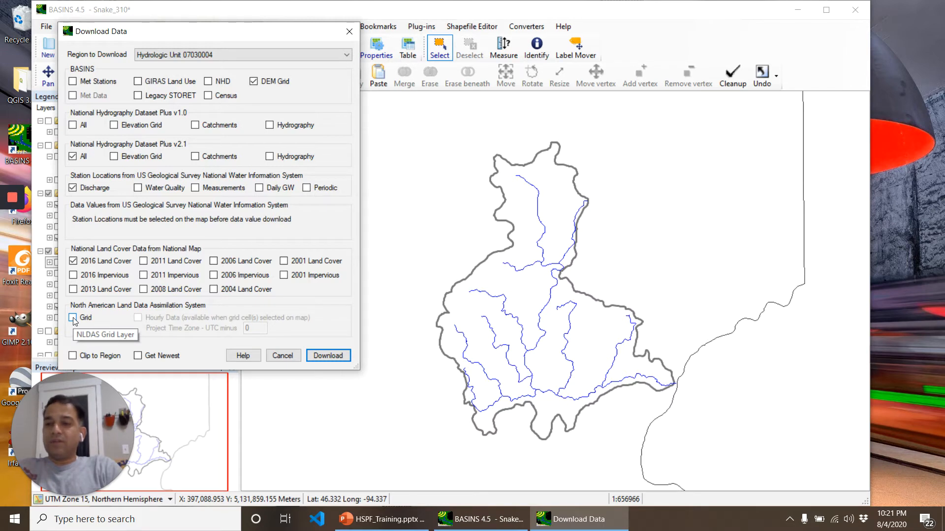
click(72, 317)
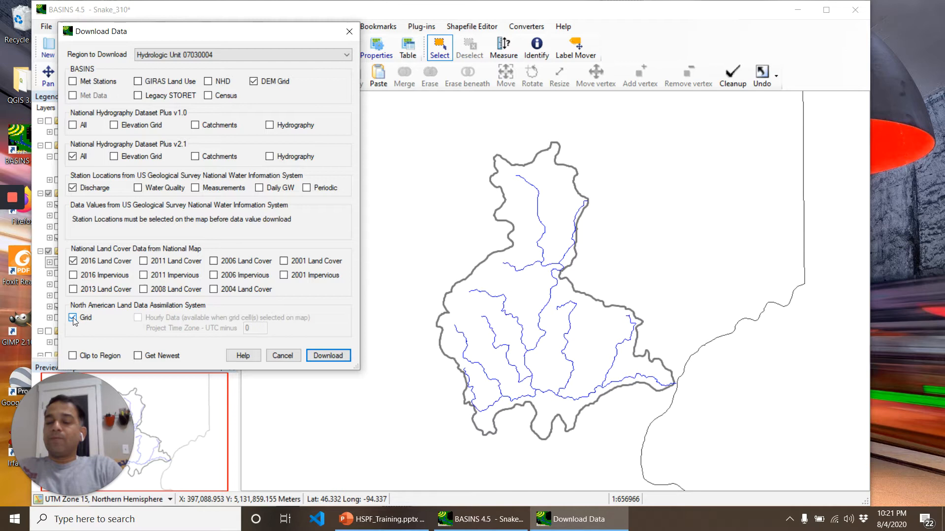
click(72, 318)
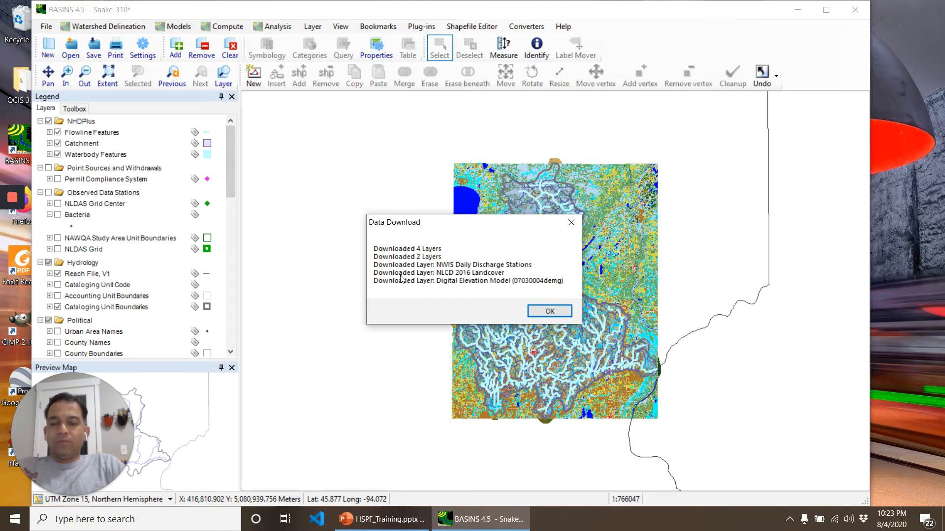
mouse_move(511, 289)
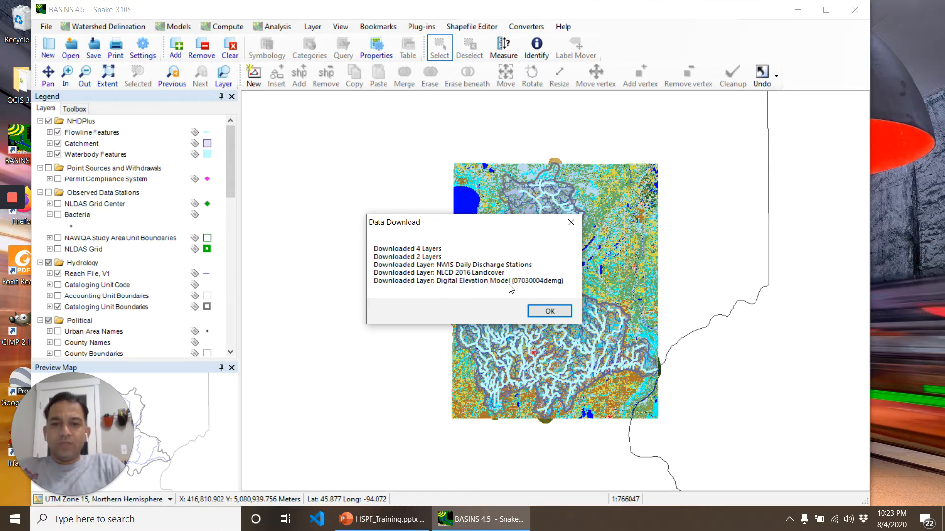
- Dismiss the Data Download summary message
click(548, 311)
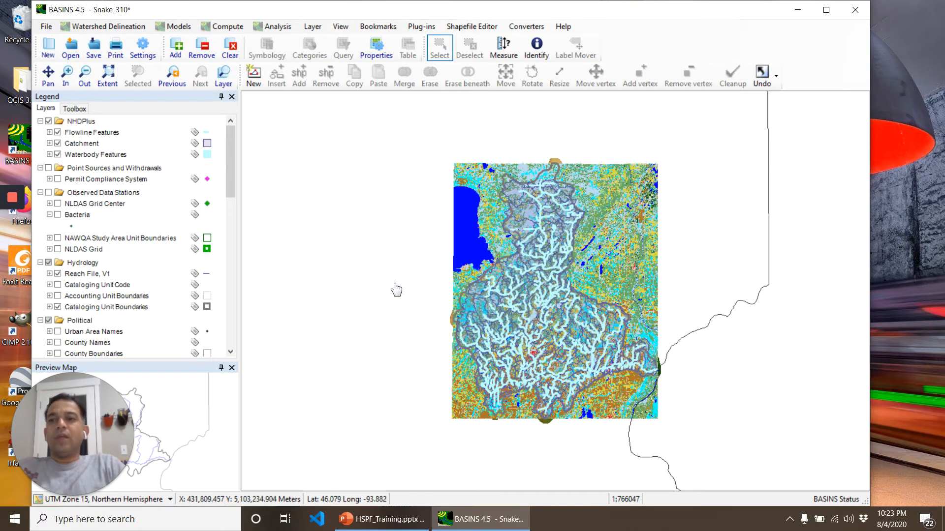
mouse_move(373, 289)
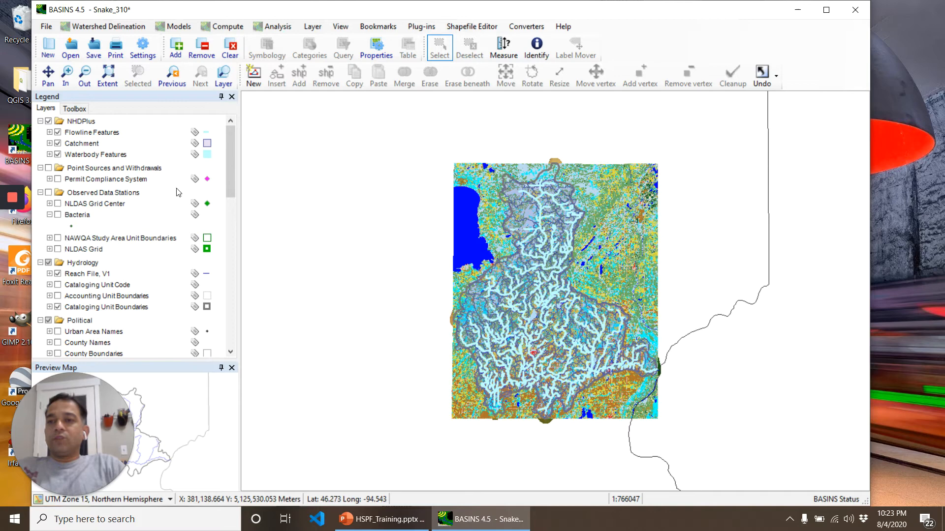
mouse_move(99, 173)
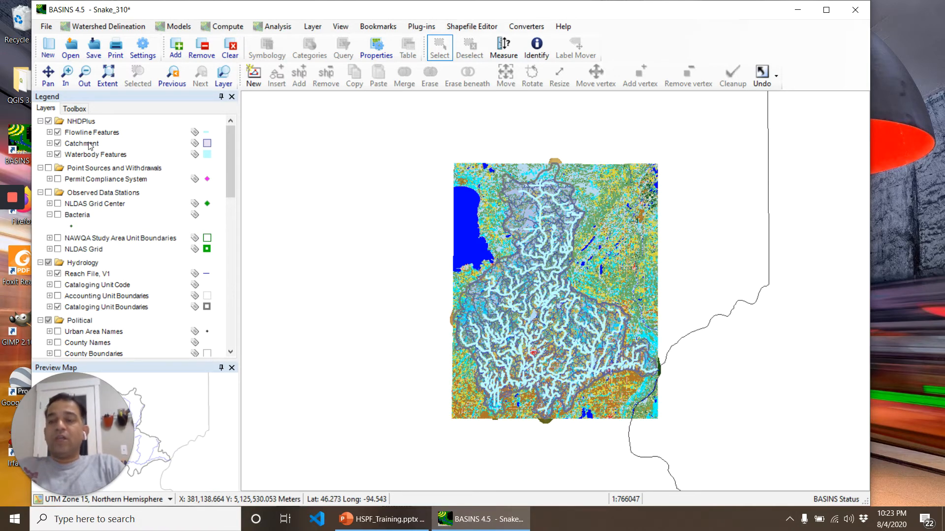
right_click(80, 143)
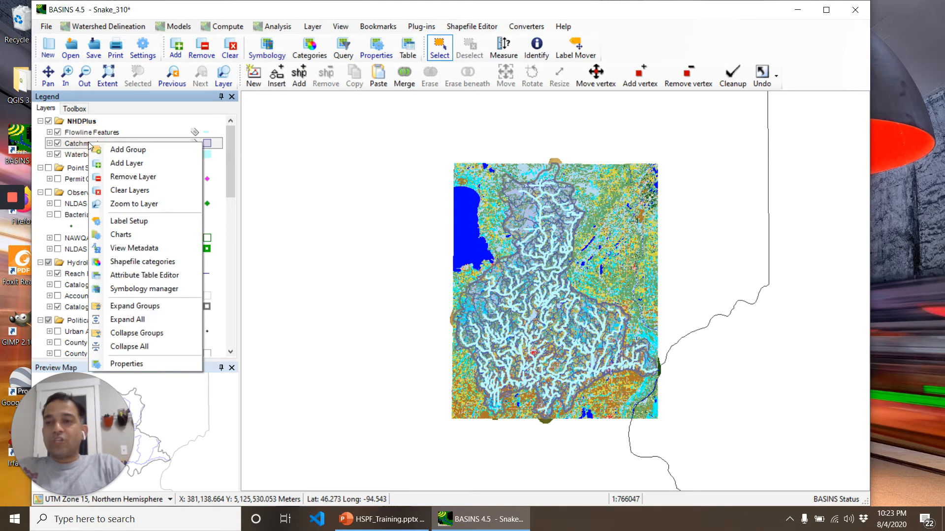
mouse_move(145, 275)
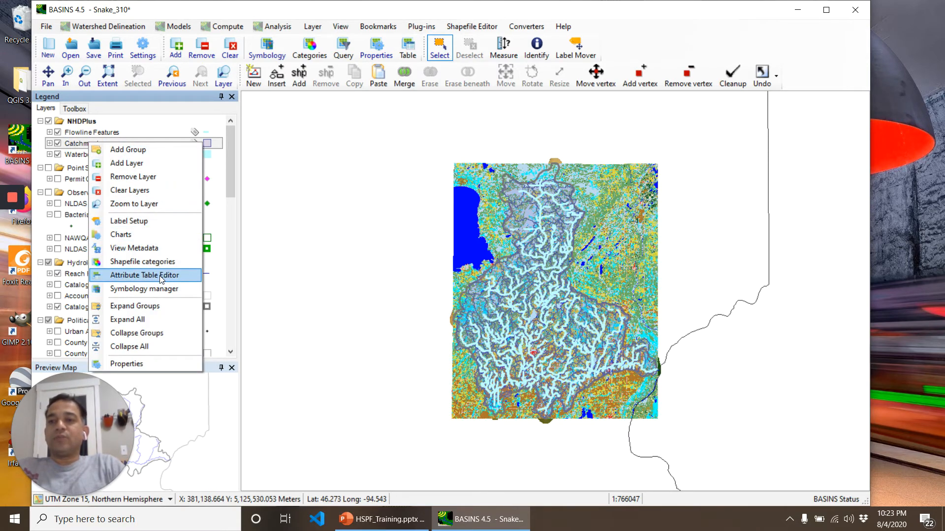
click(144, 276)
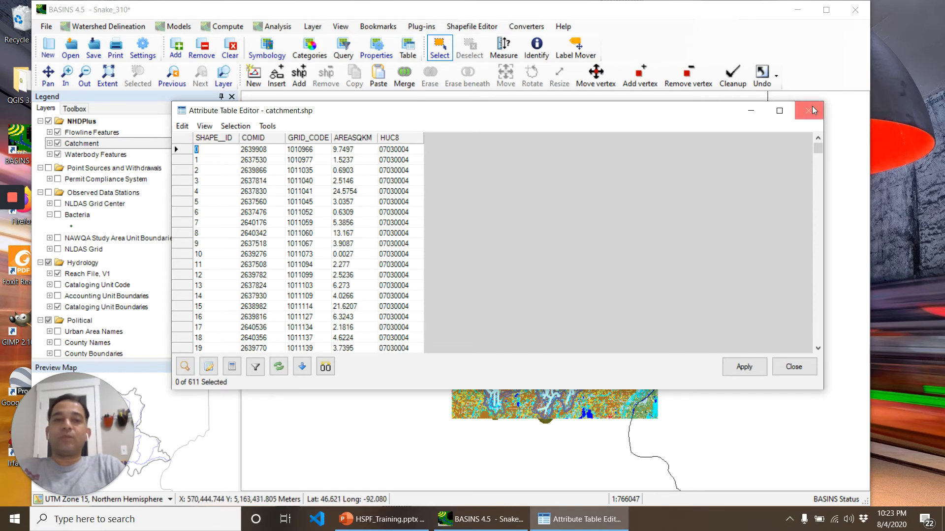
click(812, 110)
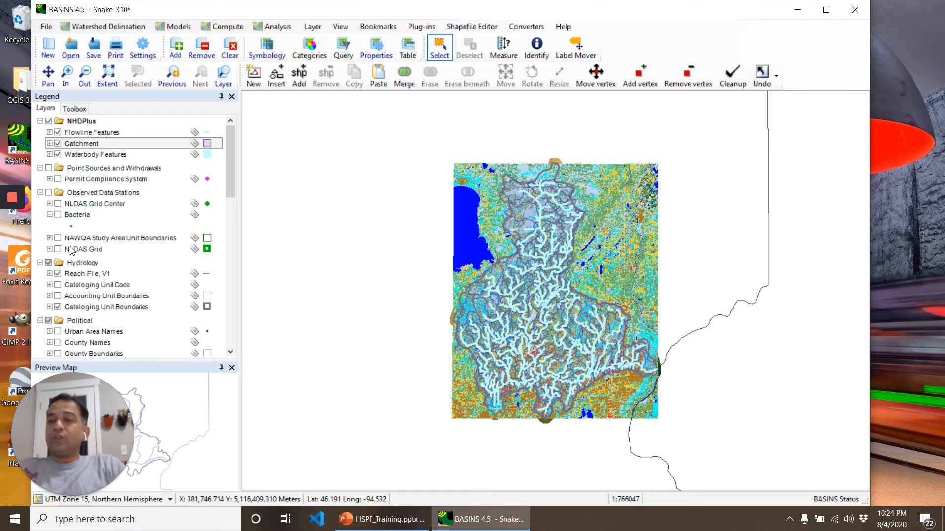
mouse_move(60, 254)
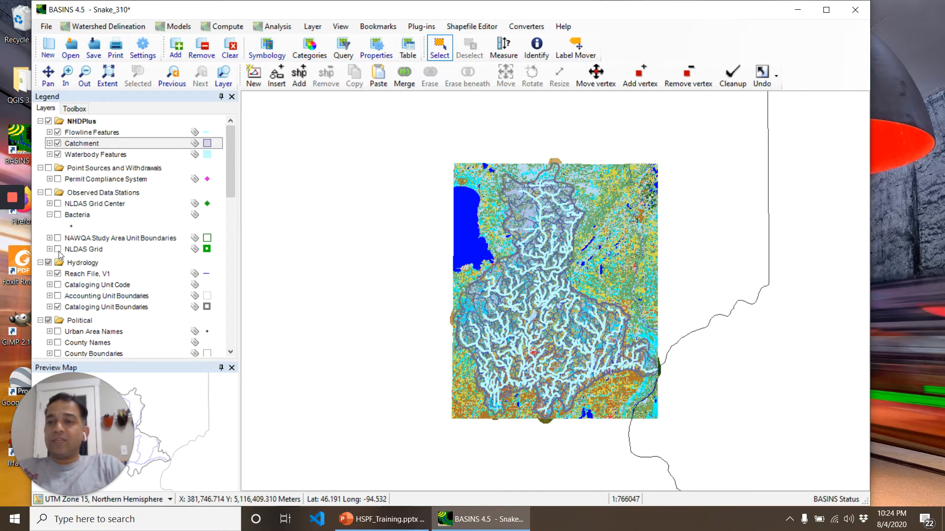
- Show the NLDAS grid, hide catchments and flowlines, and select grid cells over the upper watershed
click(57, 249)
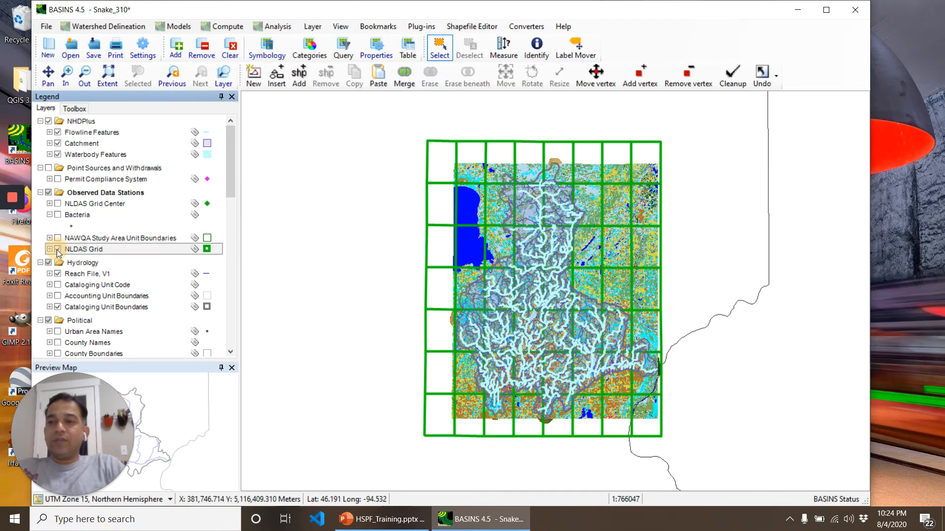
click(57, 250)
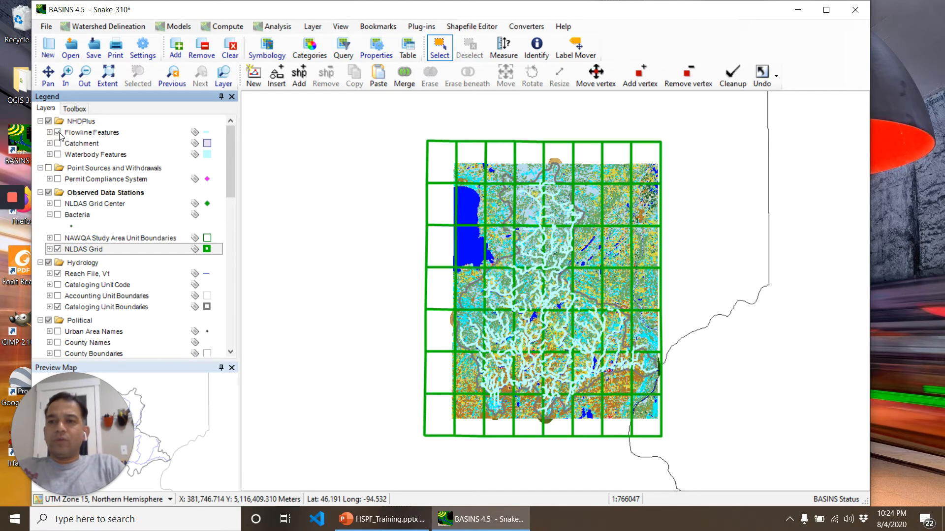
click(59, 132)
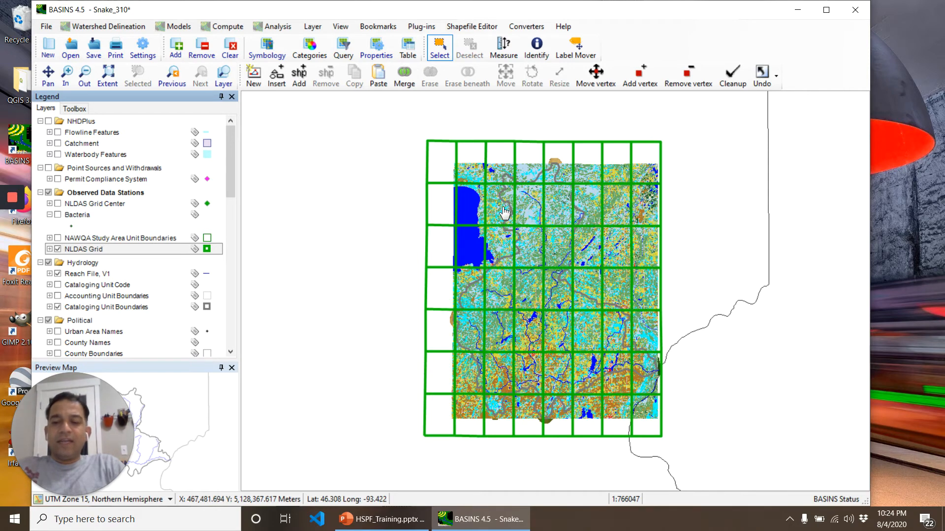
click(500, 204)
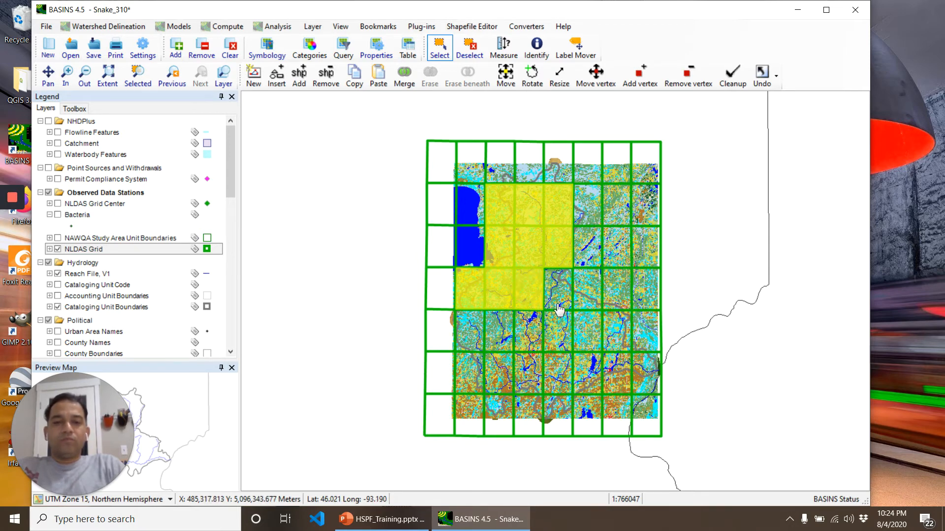
mouse_move(559, 295)
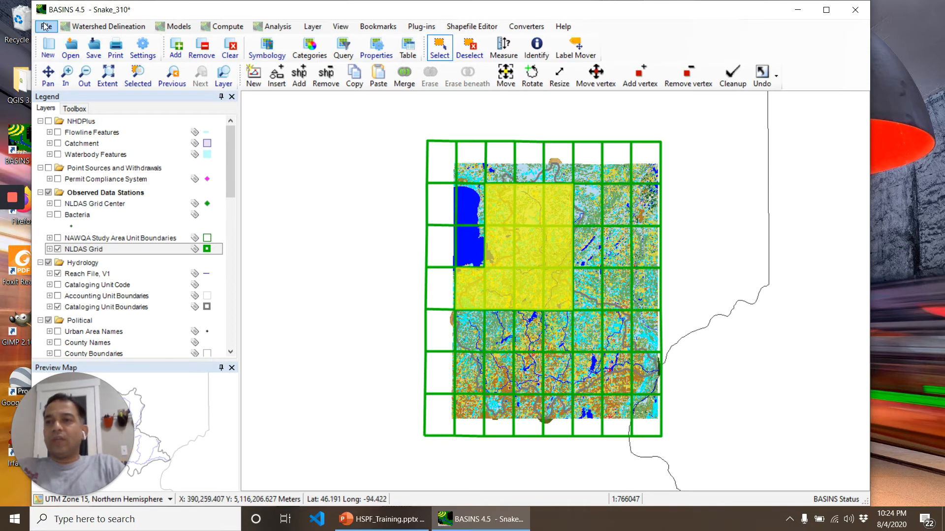
- Download hourly NLDAS data for the selected cells, time zone 6, into a new WDM file
click(46, 26)
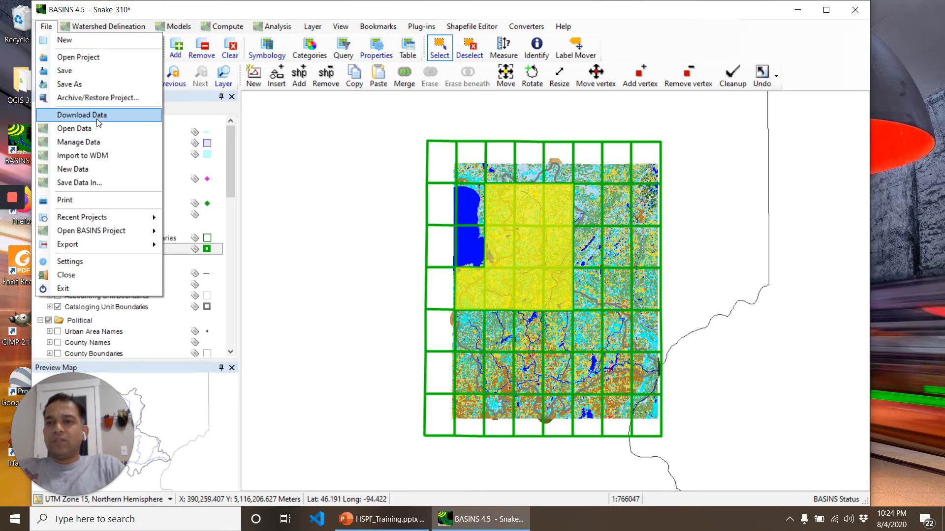
click(82, 114)
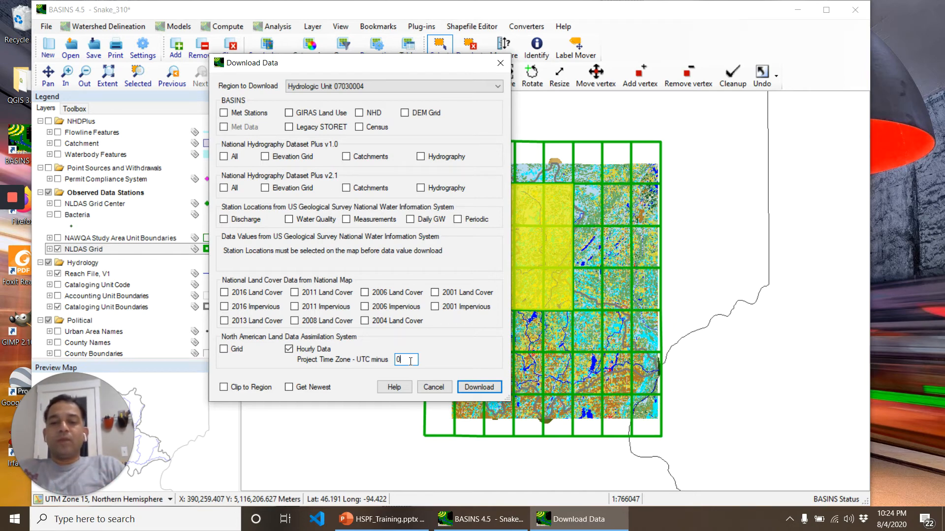
text(7)
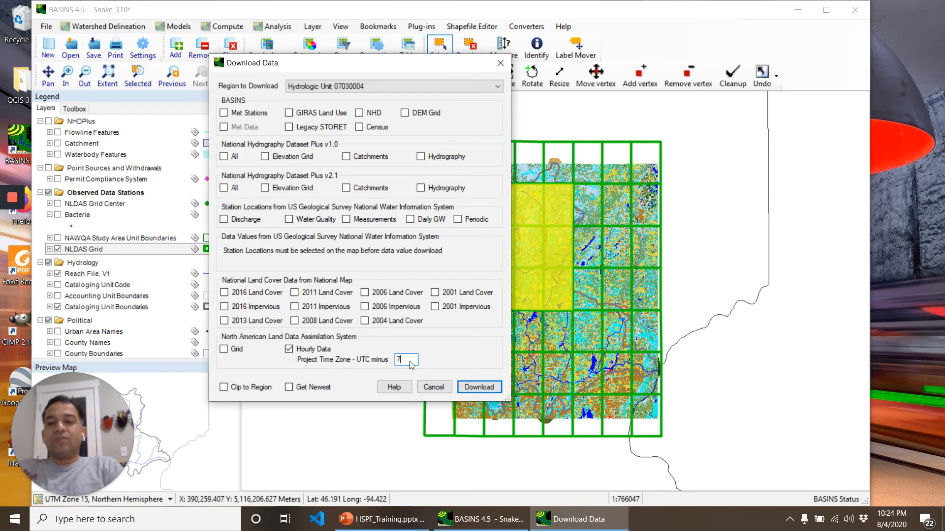
text(6)
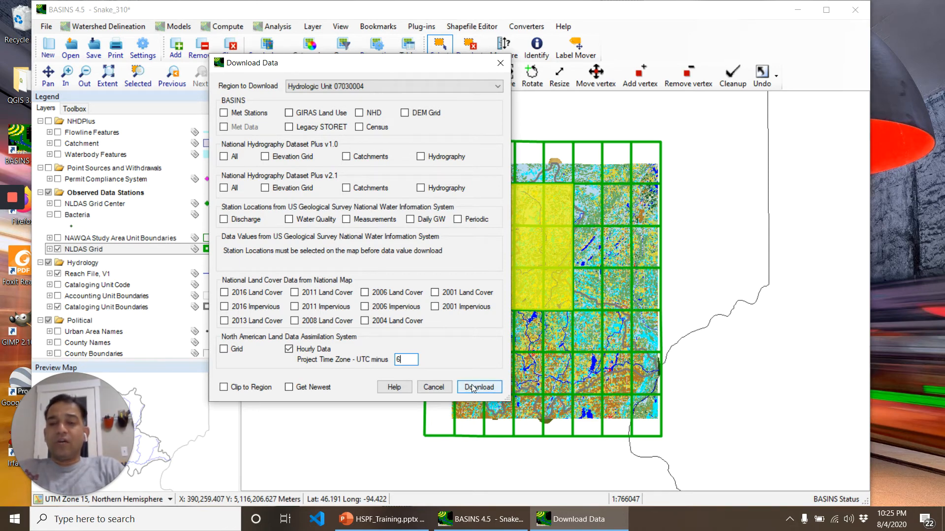
click(479, 387)
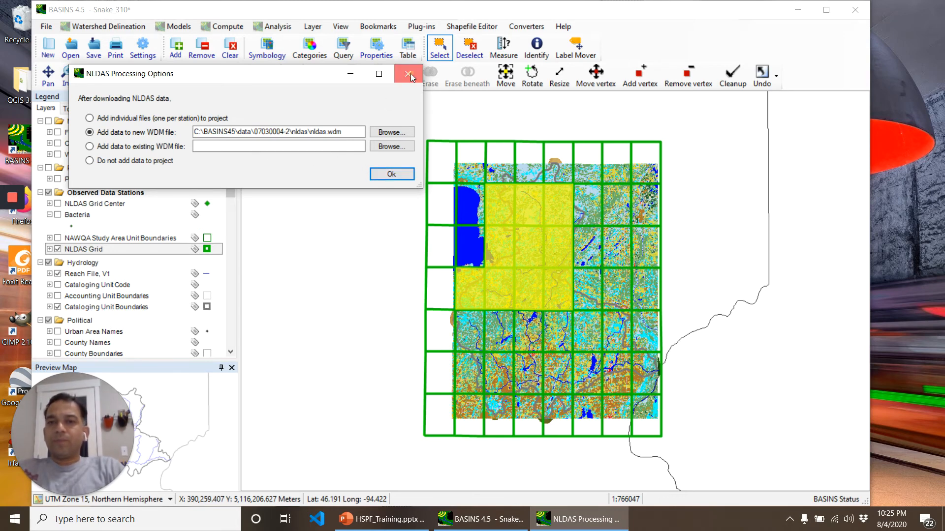
click(391, 174)
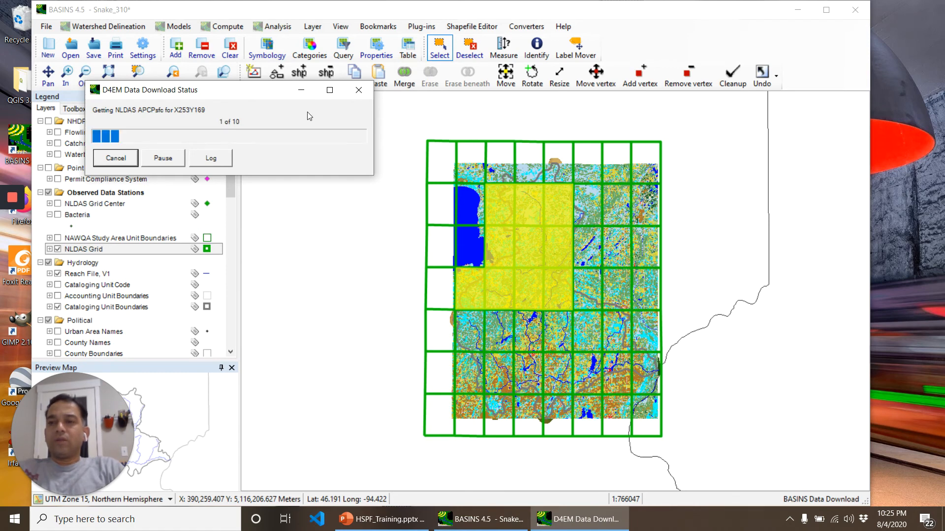